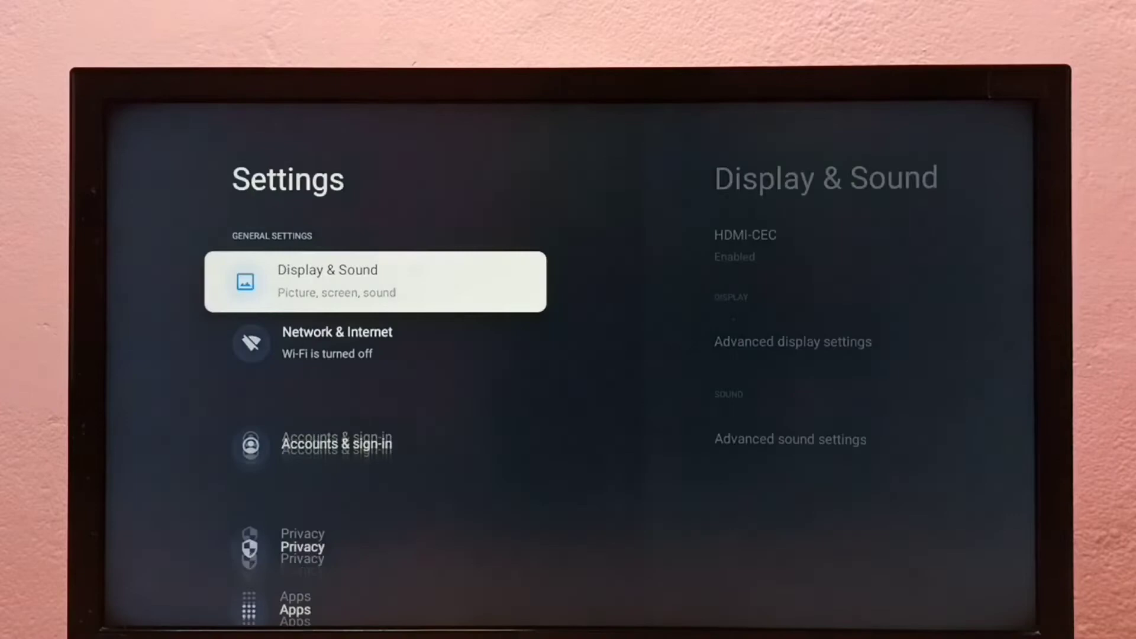
Reach the Install unknown apps list via Apps > Security & restrictions > Unknown sources.
{"action": "scroll", "scroll_direction": "down", "scroll_amount": 3}
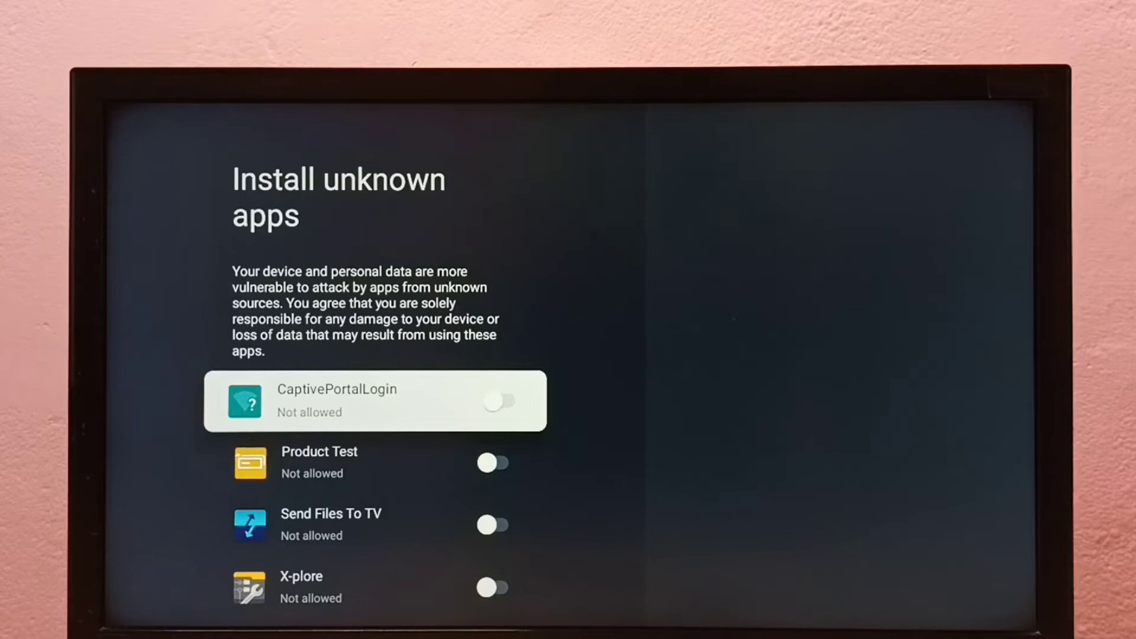
Switch Send Files To TV to Allowed for installing unknown apps.
{"action": "scroll", "scroll_direction": "down", "scroll_amount": 3}
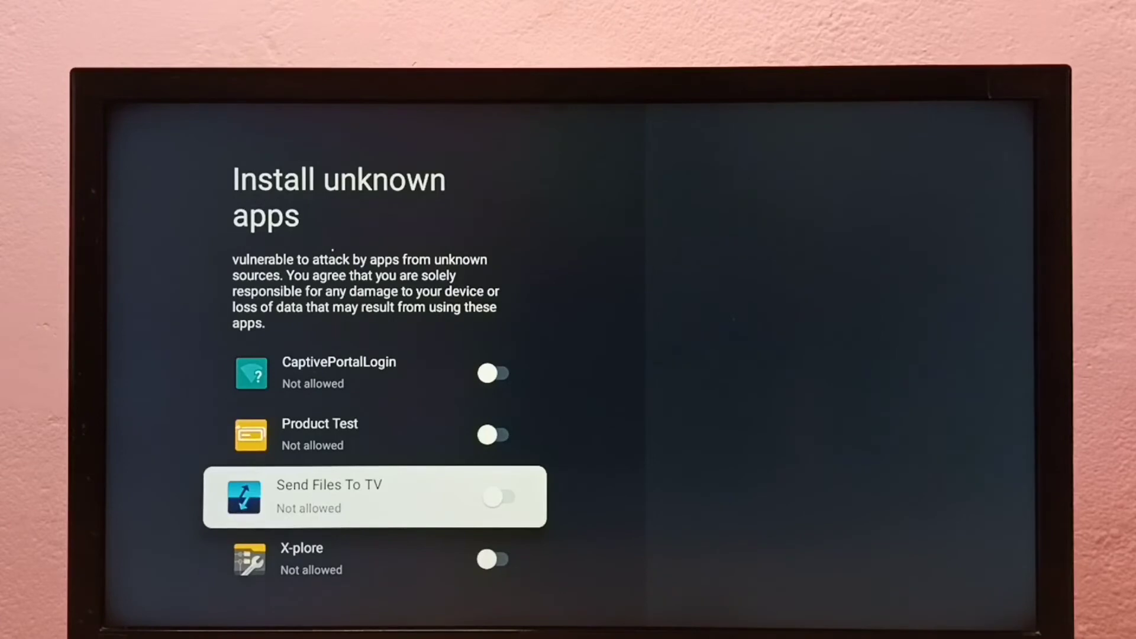
{"action": "left_click", "coordinate": [504, 497]}
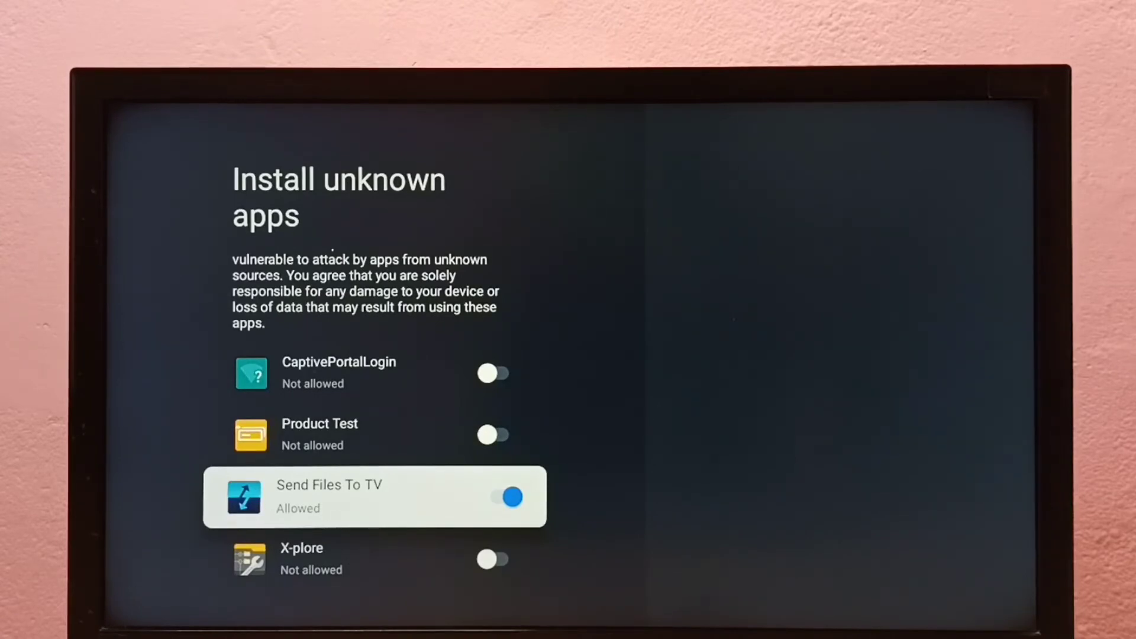
Switch X-plore to Allowed for installing unknown apps as well.
{"action": "key", "text": "down"}
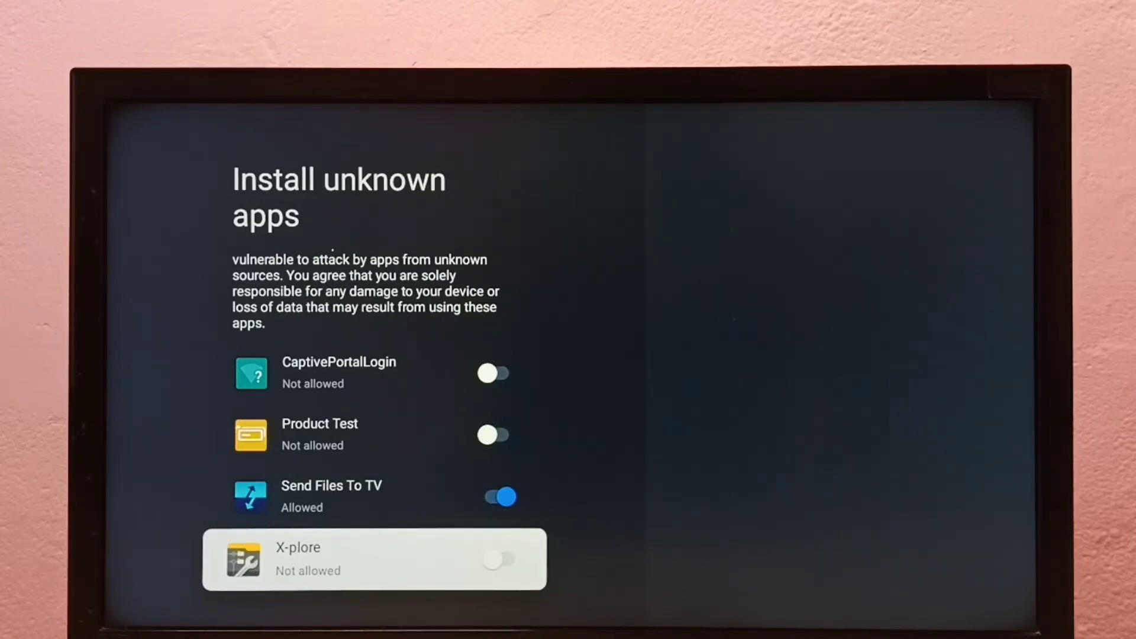
{"action": "left_click", "coordinate": [505, 558]}
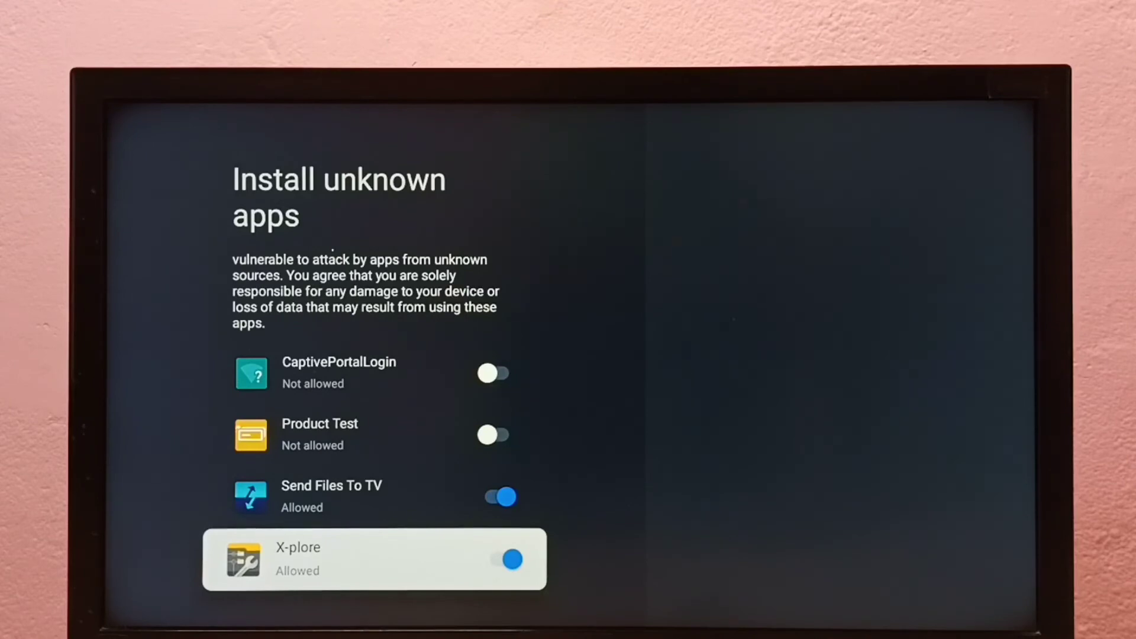